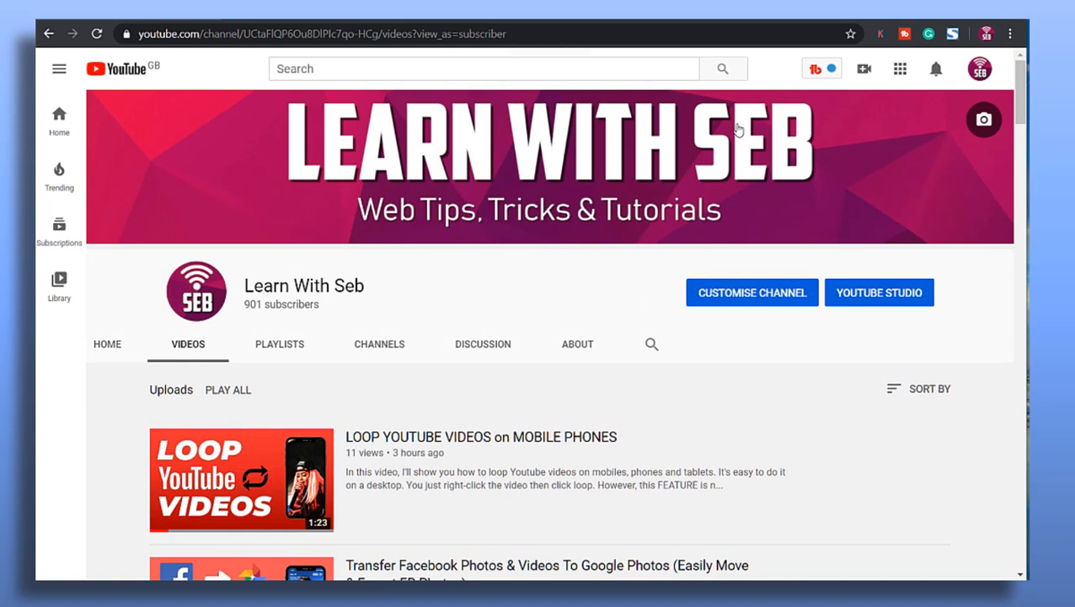
- From the account menu's Settings, go to Advanced settings and start claiming a custom URL
left_click(979, 69)
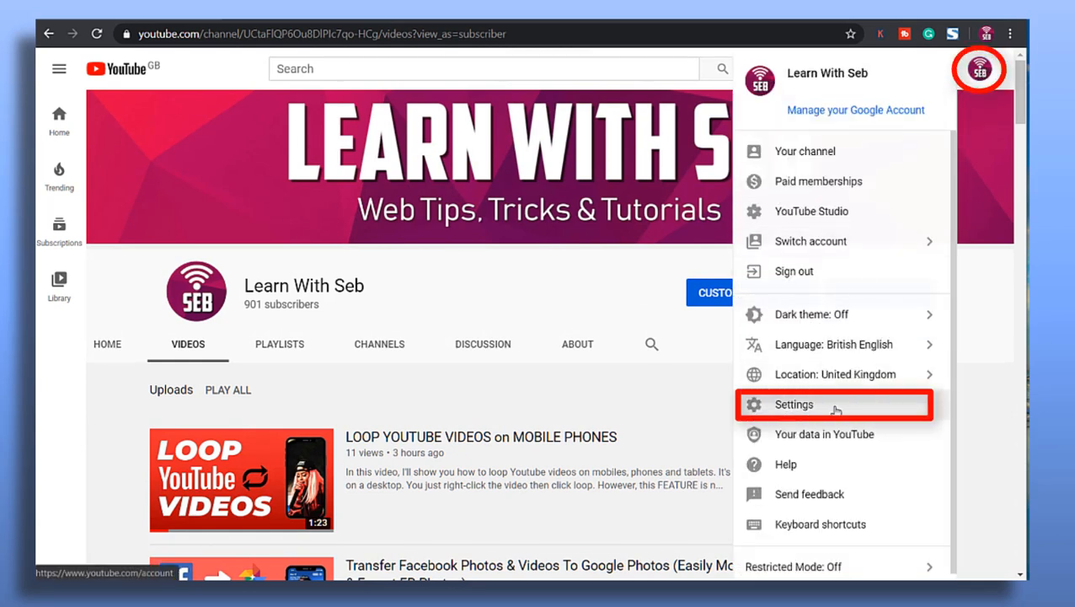
left_click(793, 404)
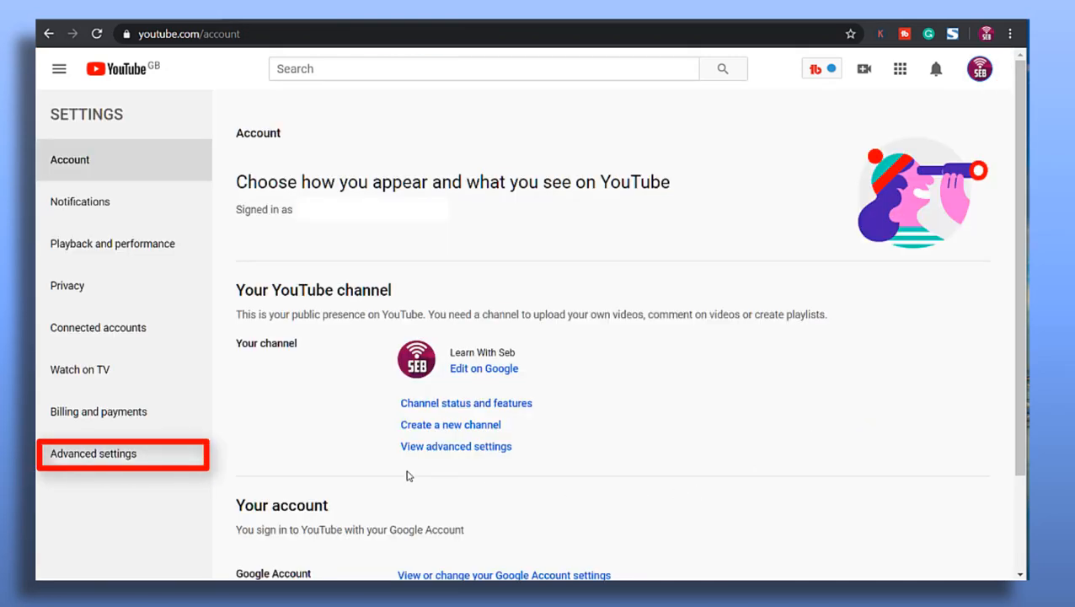
left_click(93, 454)
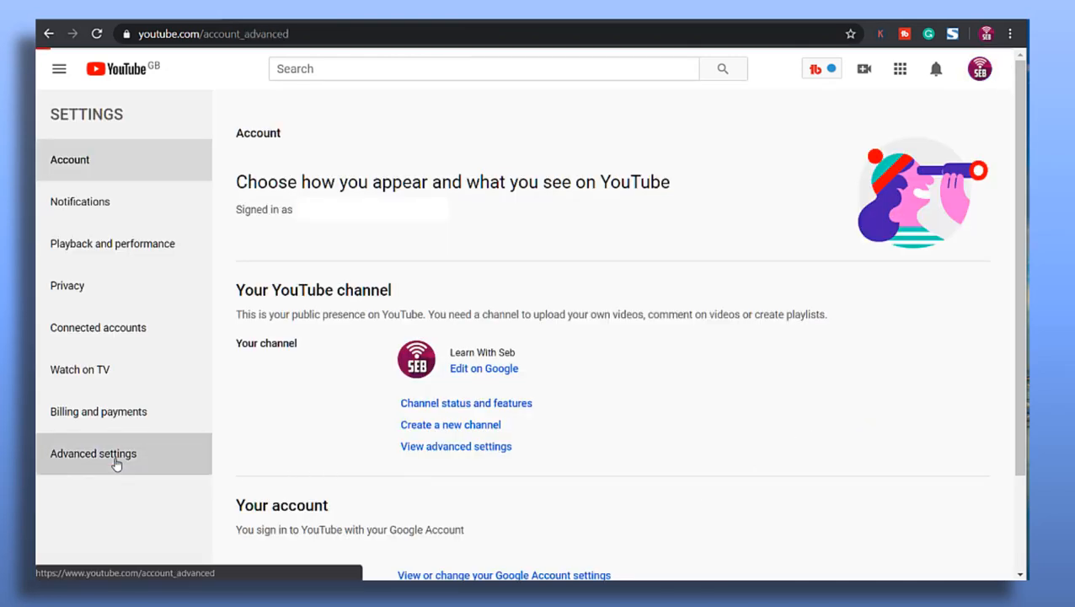
left_click(93, 454)
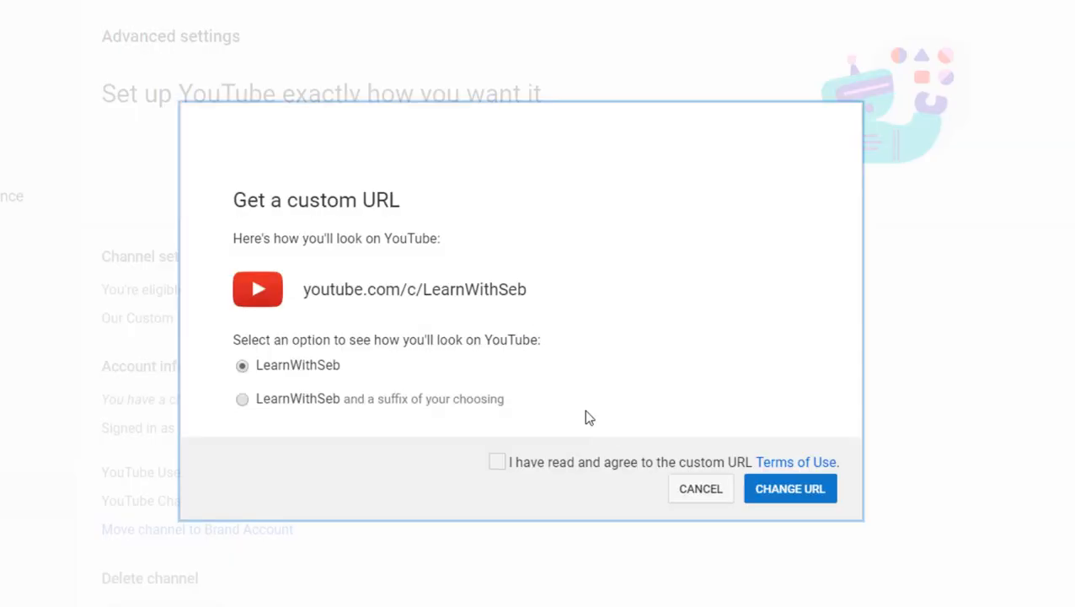
mouse_move(270, 329)
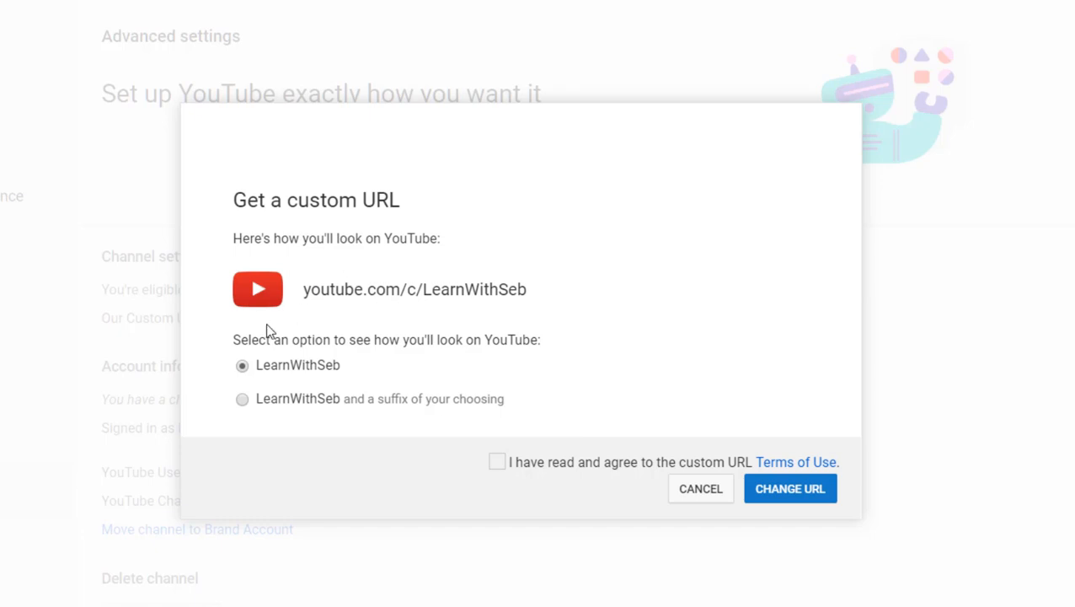
mouse_move(246, 384)
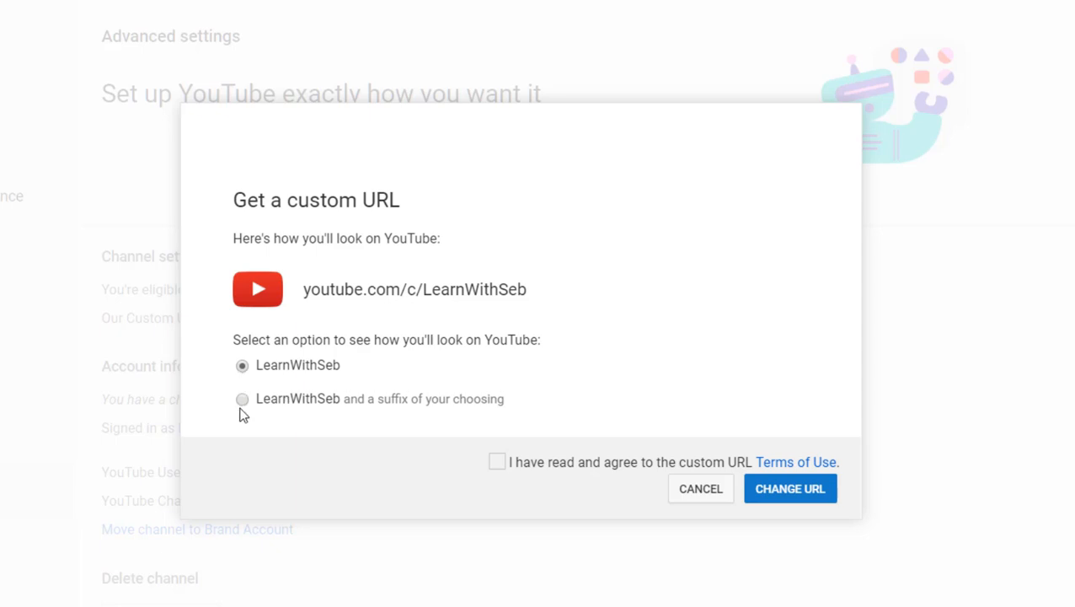
- Keep the plain LearnWithSeb URL, accept the terms, and confirm youtube.com/c/LearnWithSeb
left_click(243, 399)
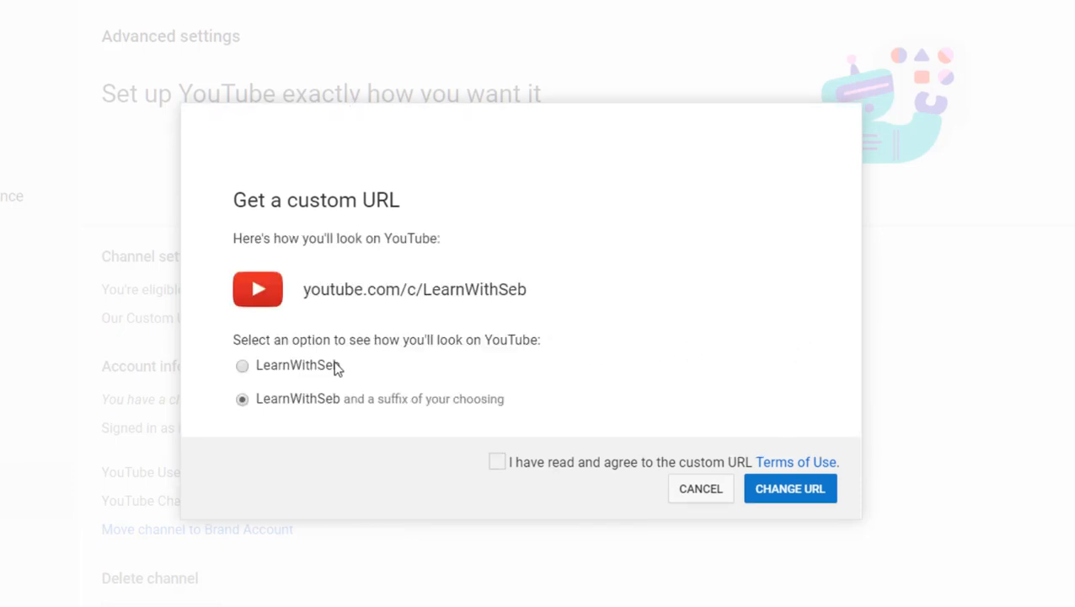
left_click(241, 365)
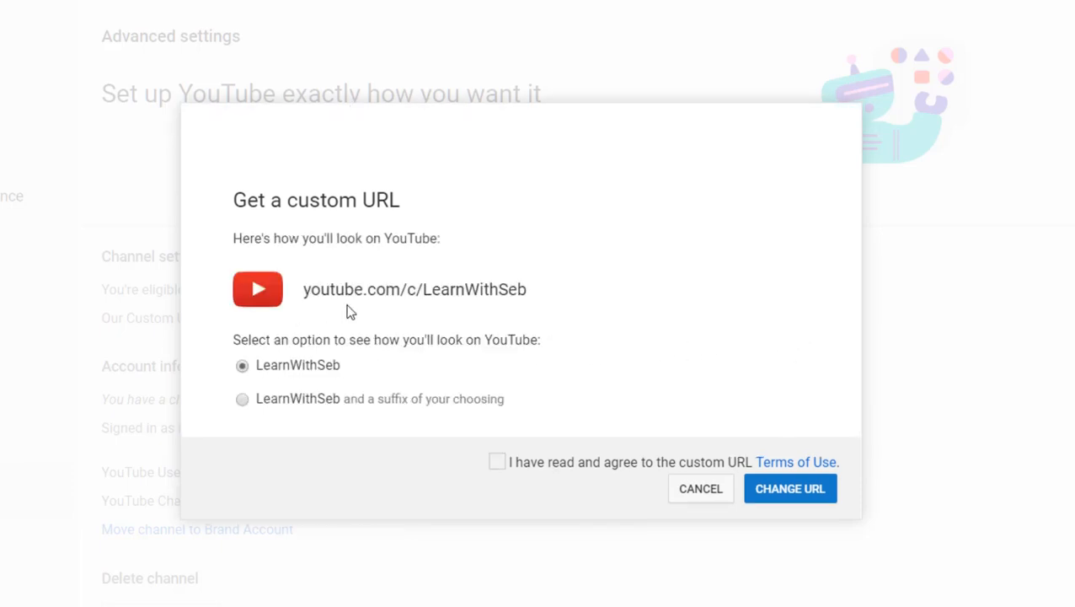
left_click(497, 462)
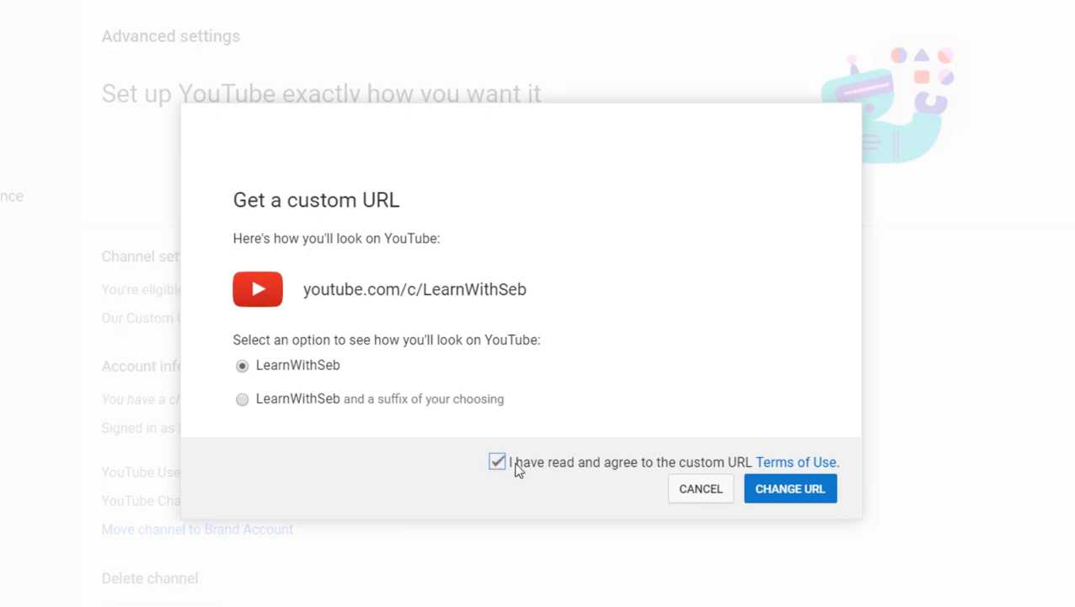
left_click(789, 488)
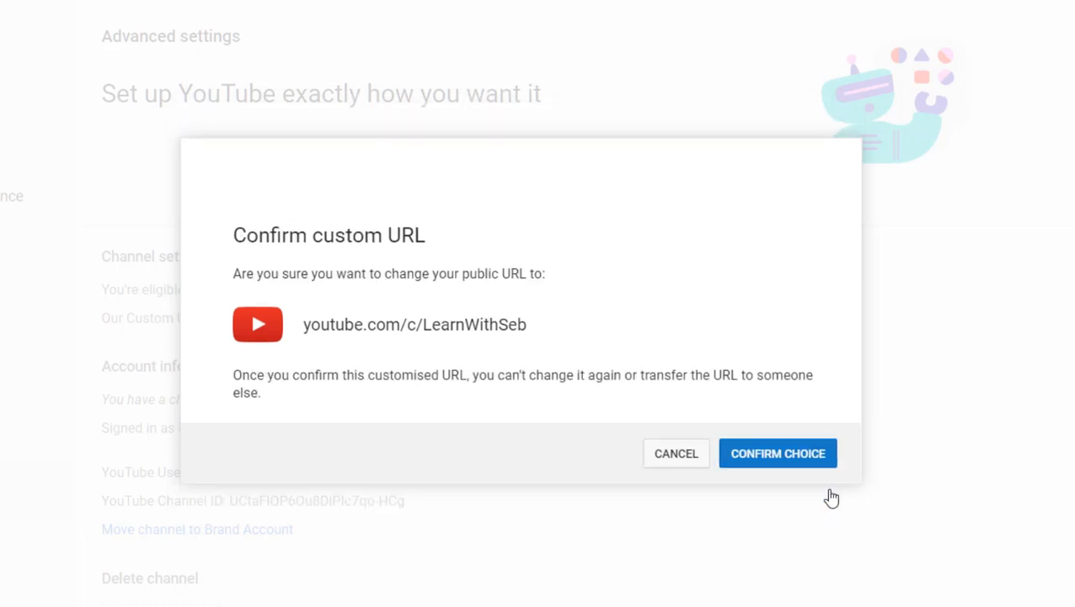
left_click(777, 453)
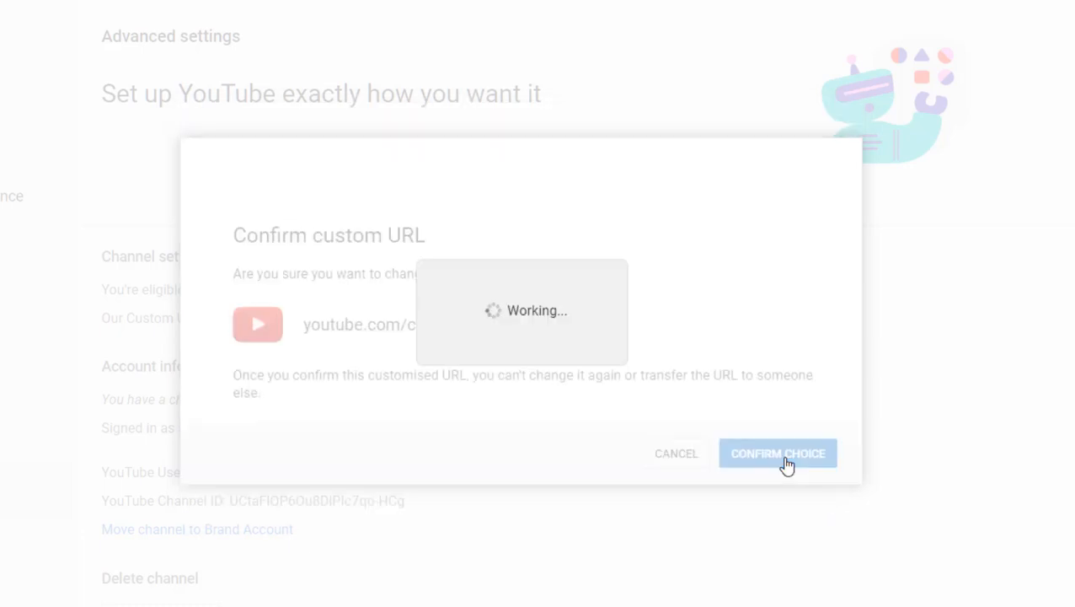
left_click(777, 454)
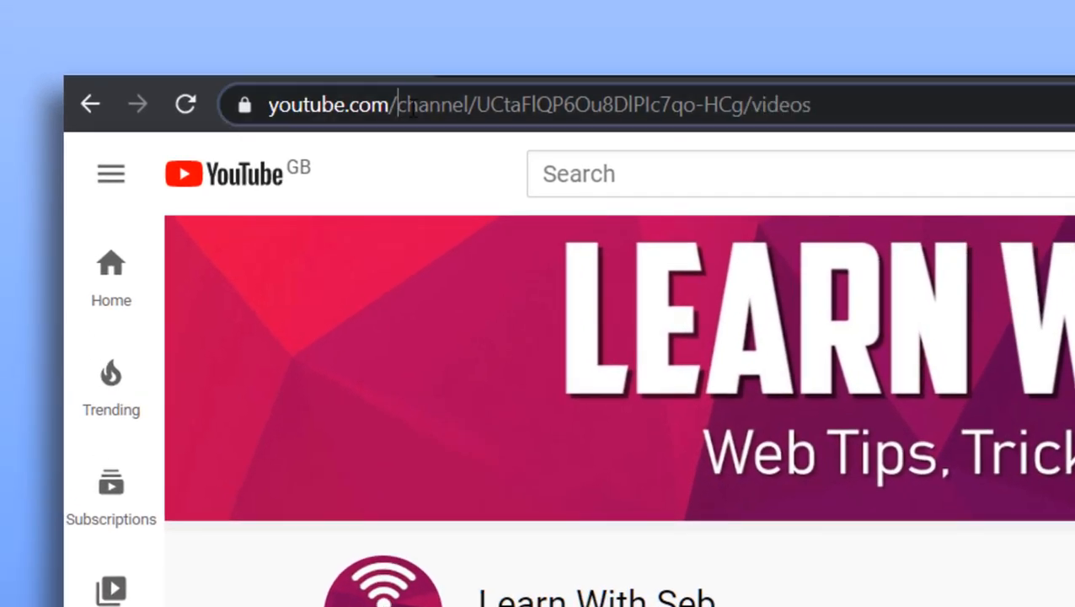
- Load the channel at youtube.com/c/learnwithseb and view its About page
type("https://www.youtube.com/leanr")
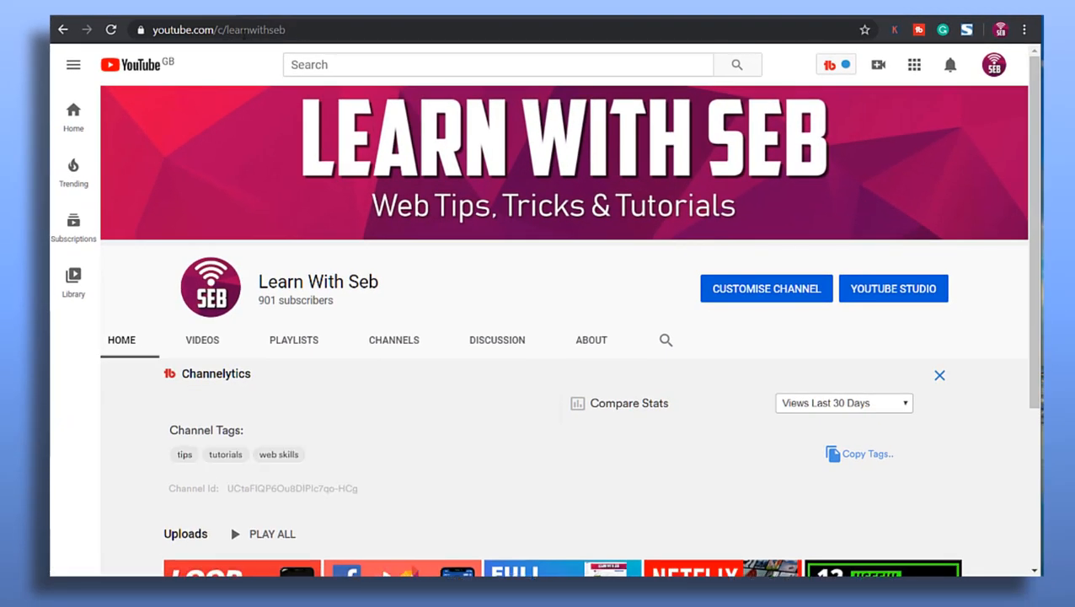
left_click(219, 29)
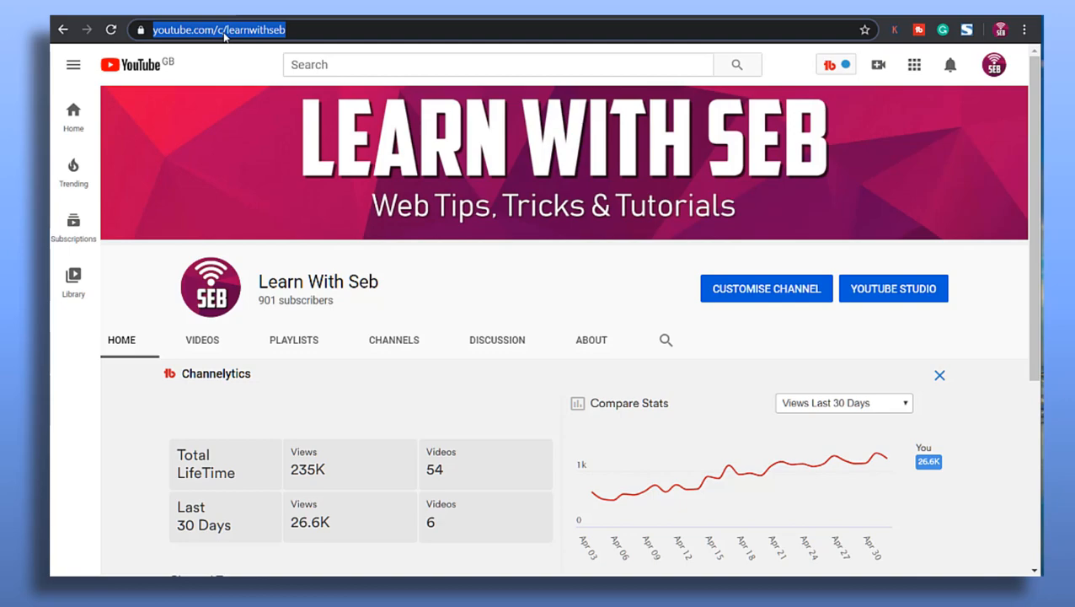
left_click(591, 340)
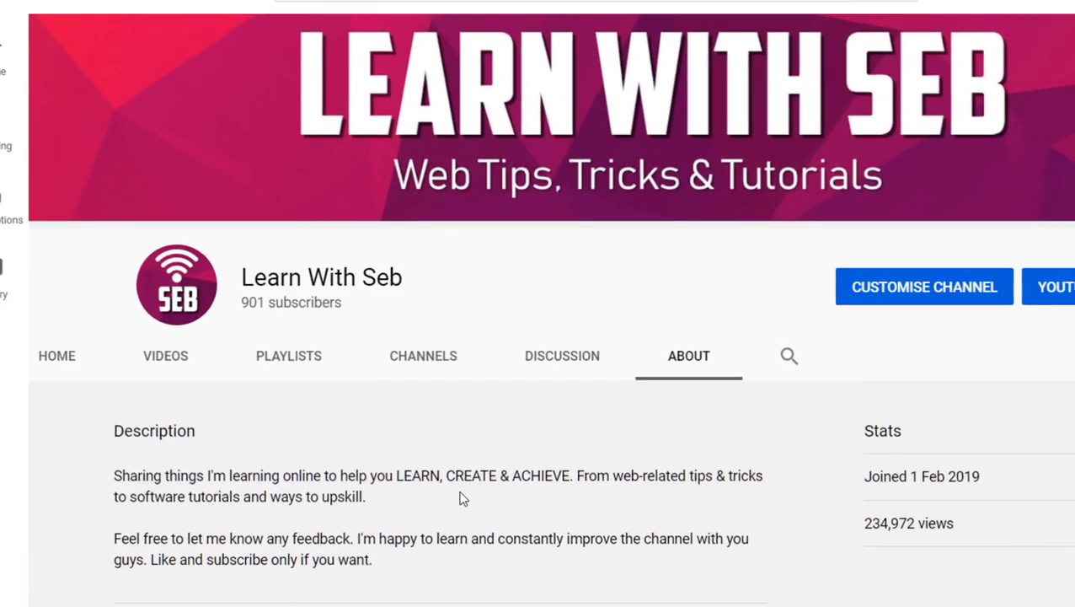
scroll("down", 3)
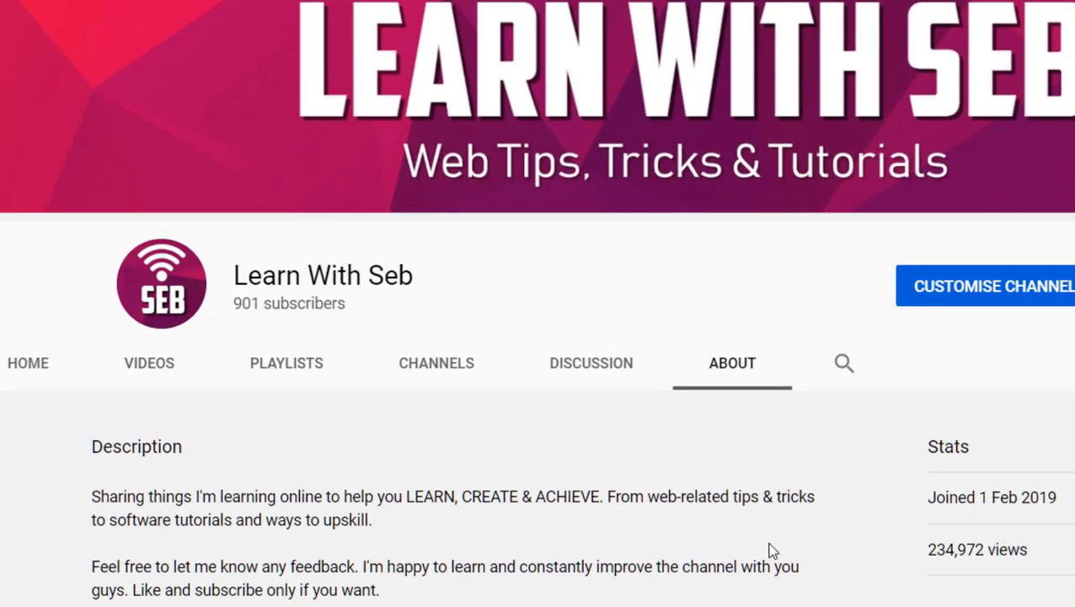
scroll("down", 3)
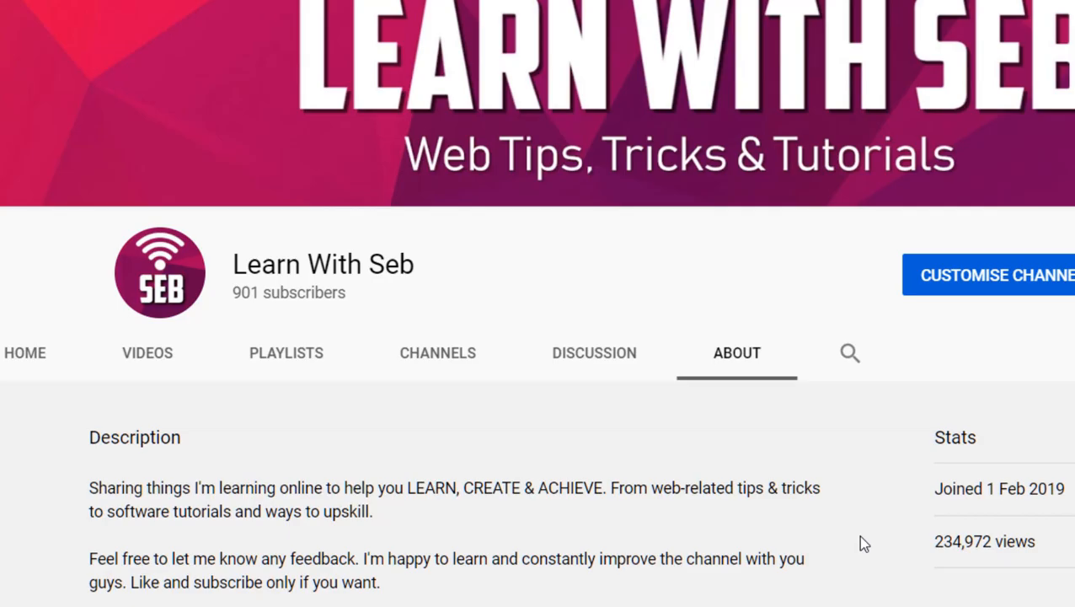